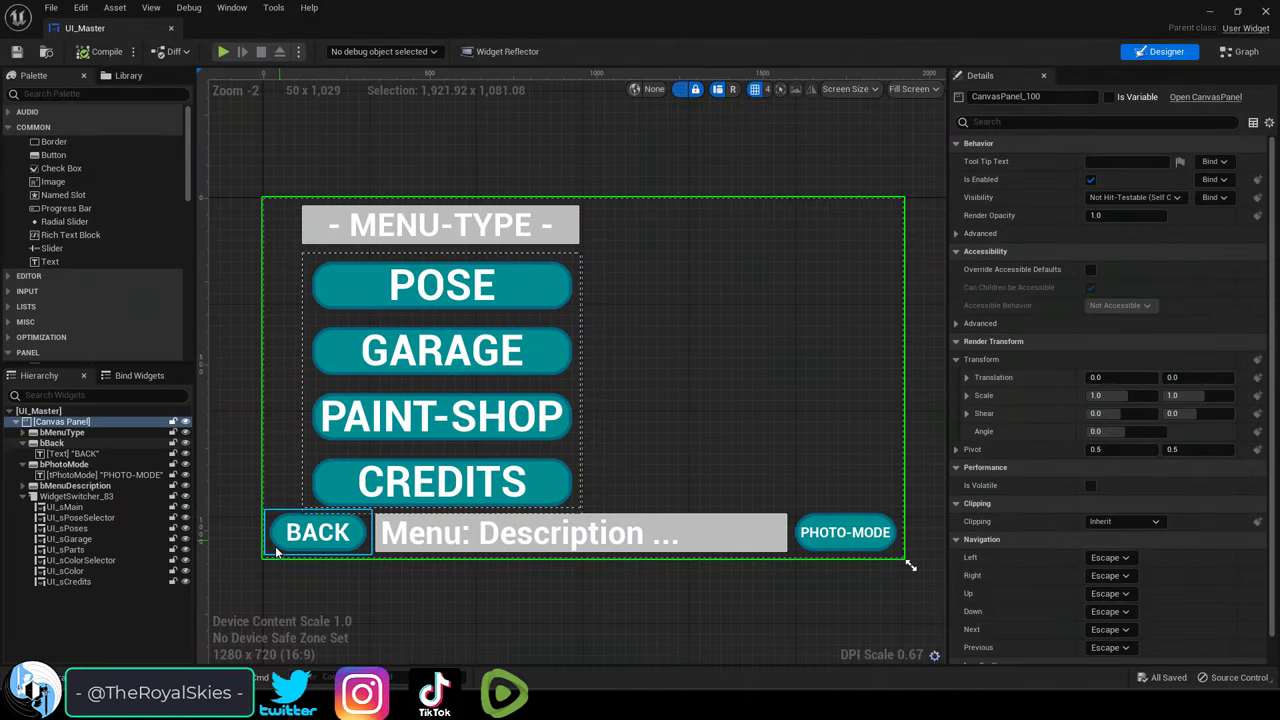
Select the tPhotoMode PHOTO-MODE text block and flag it as a variable
click(845, 532)
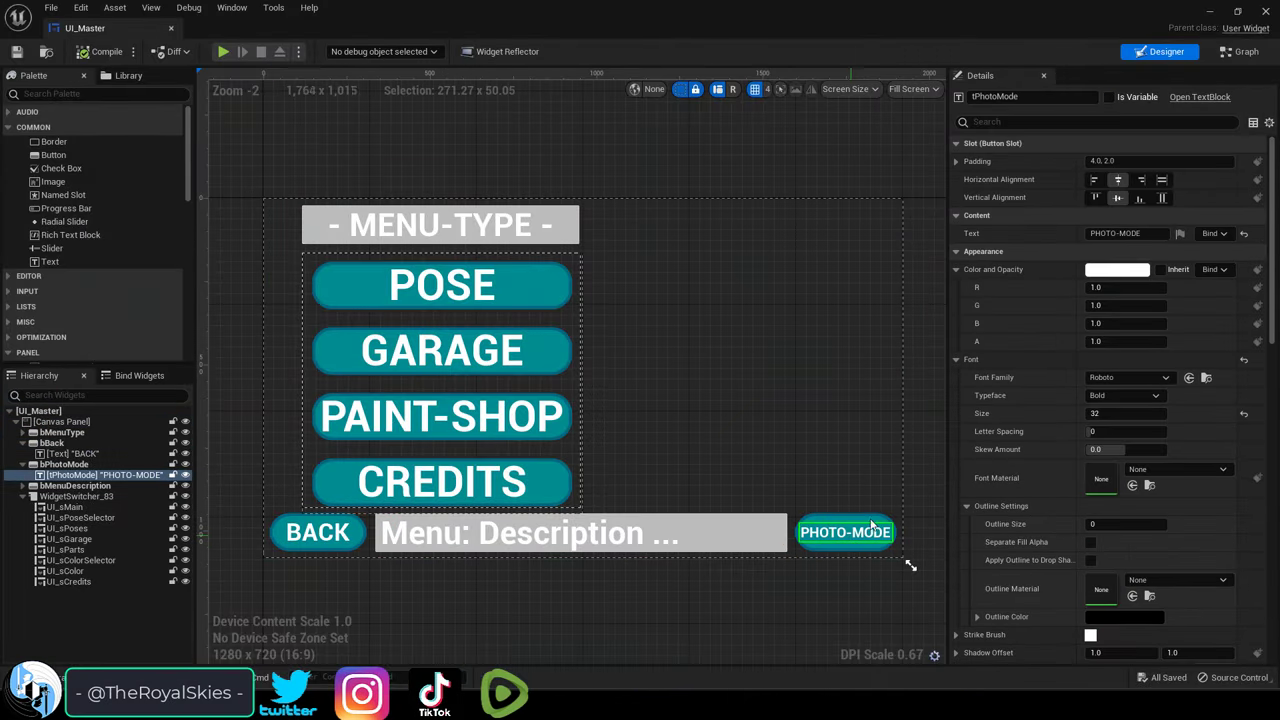
key(ctrl+z)
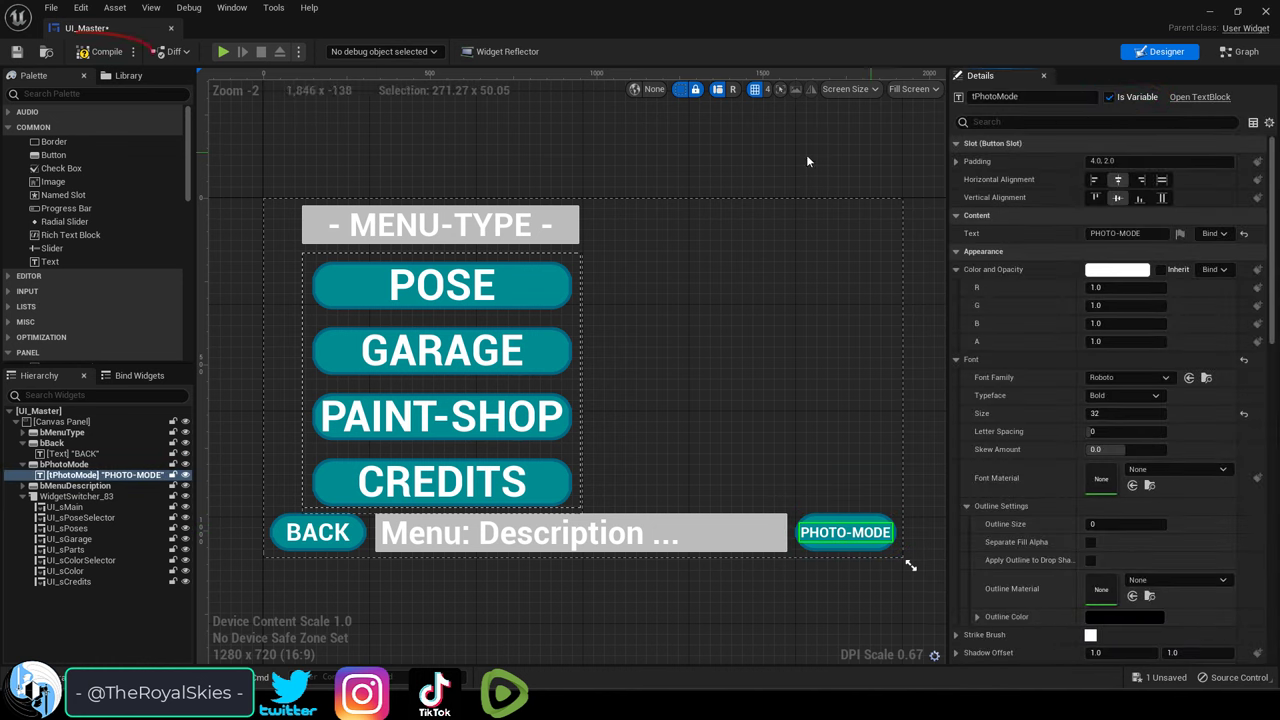
Save UI_Master, select bBack, and add its On Clicked event to the Event Graph
click(317, 532)
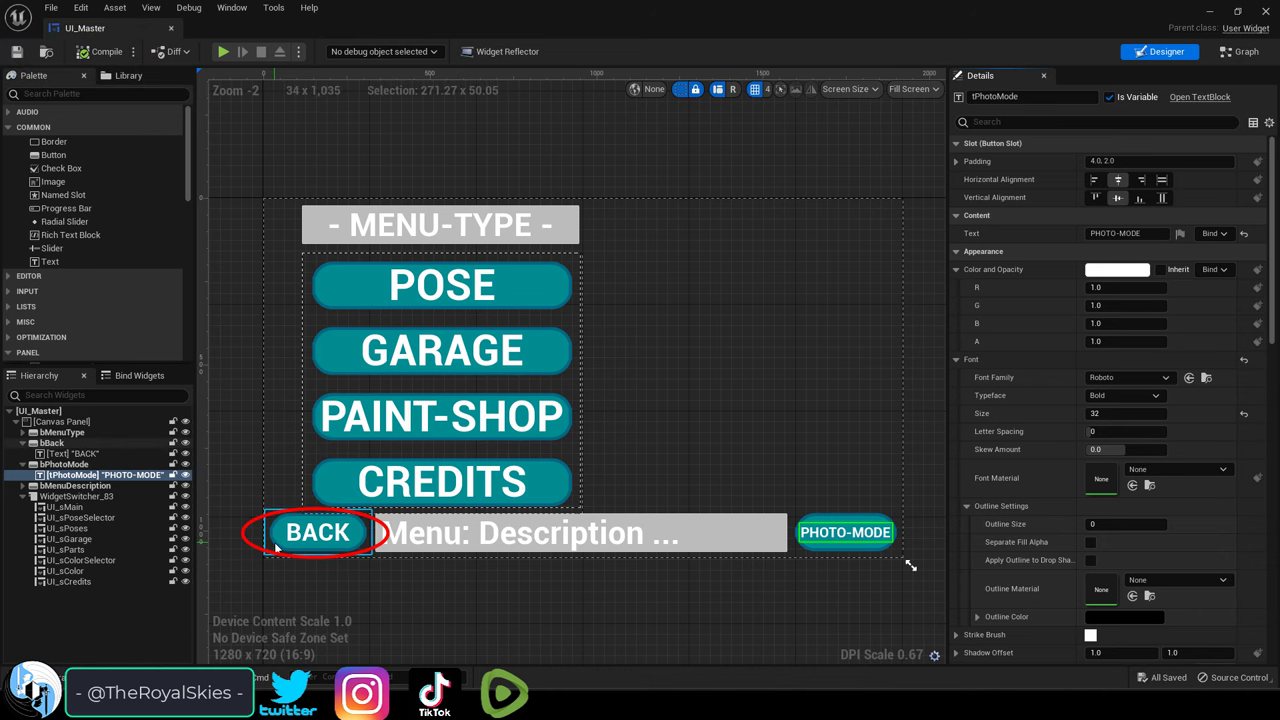
click(317, 531)
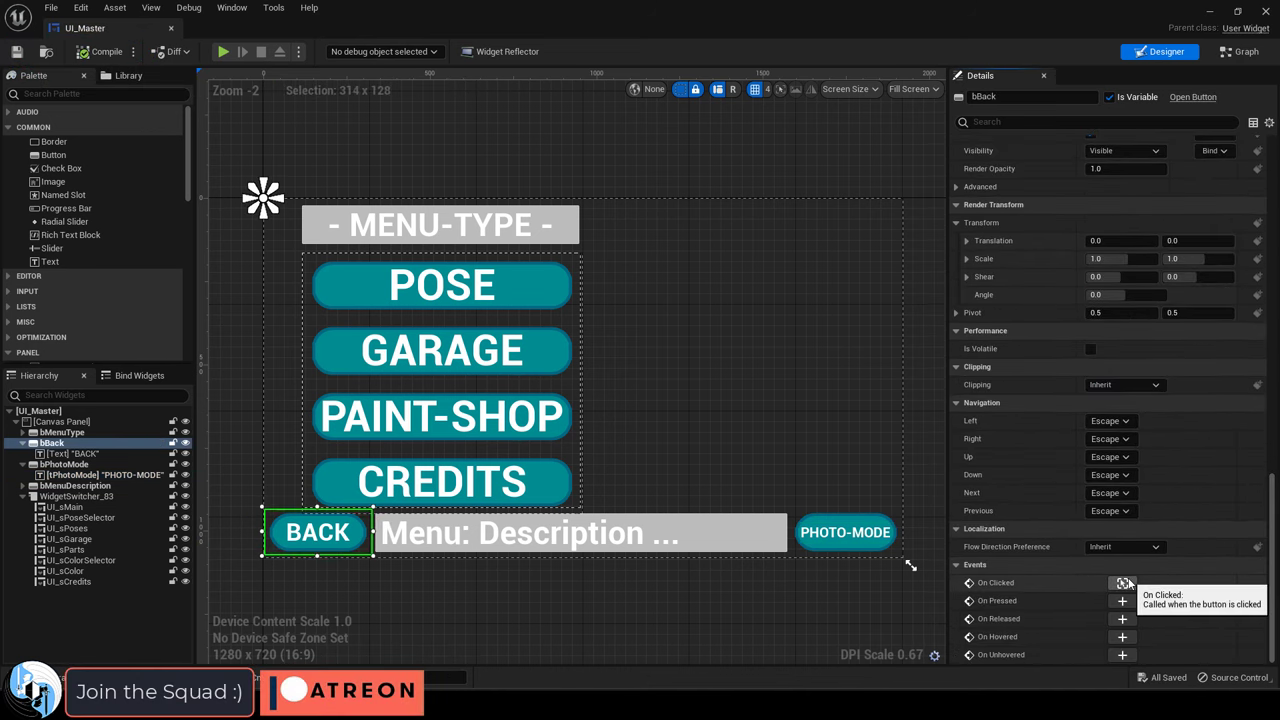
click(1122, 582)
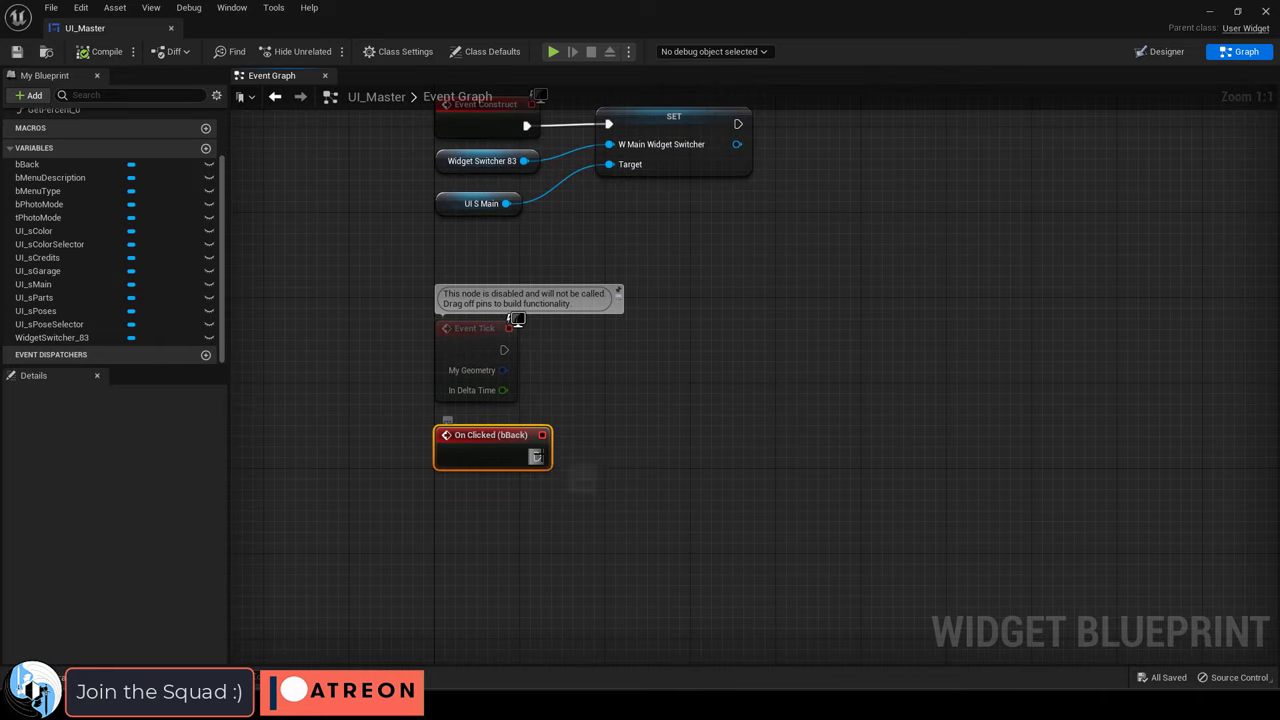